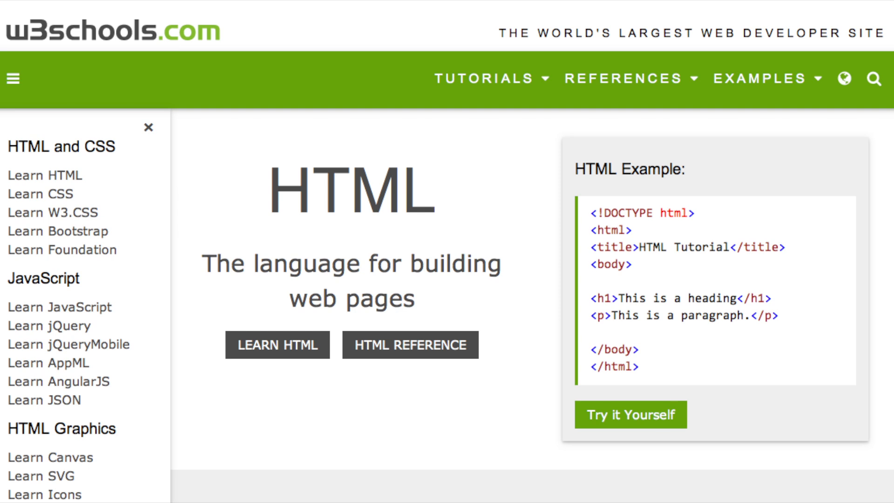
Open the HTML example in the Tryit Editor and review its starter code
left_click(630, 414)
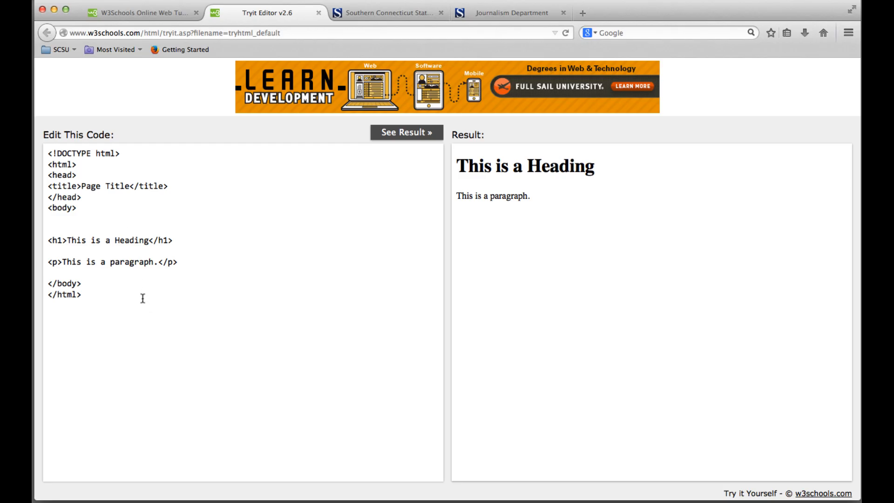
key("ctrl+a")
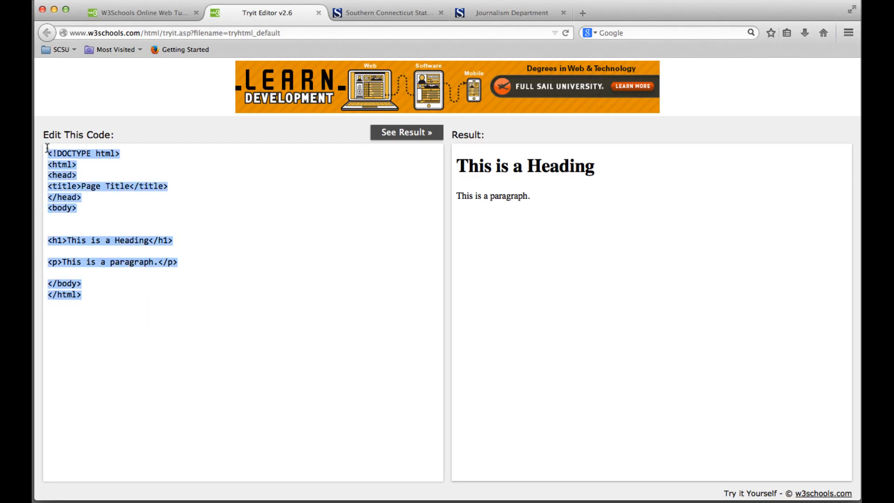
left_click(406, 132)
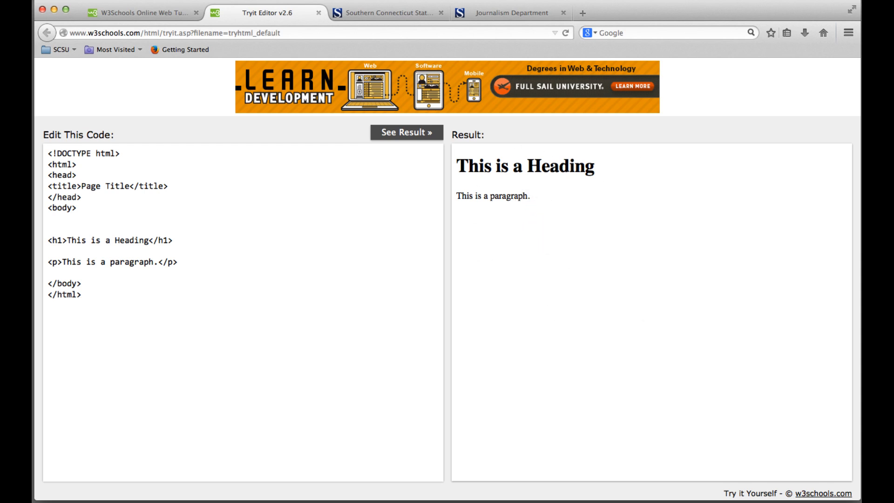
Insert an empty tag pair below <body> holding 'This is information.'
left_click(50, 219)
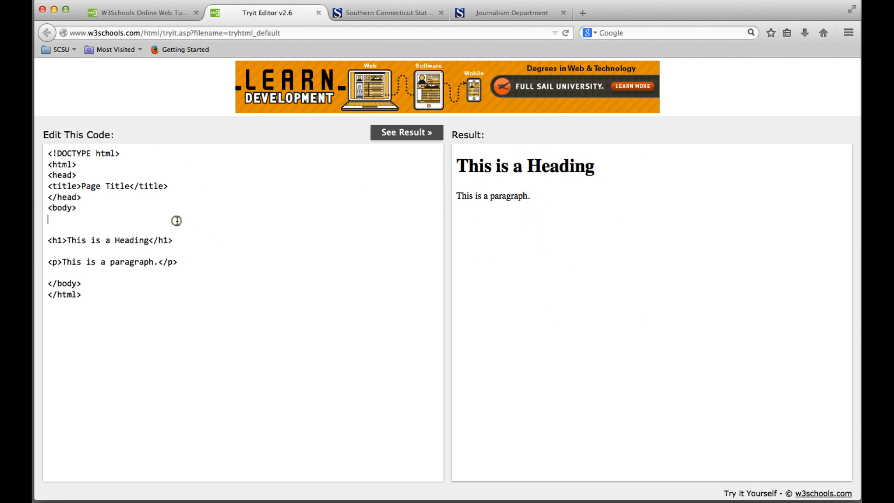
mouse_move(178, 221)
type("<> </>")
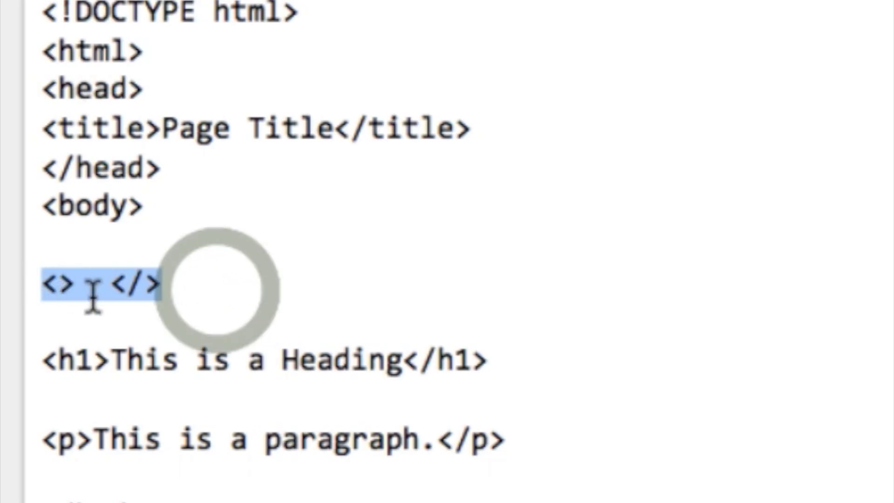
left_click(165, 284)
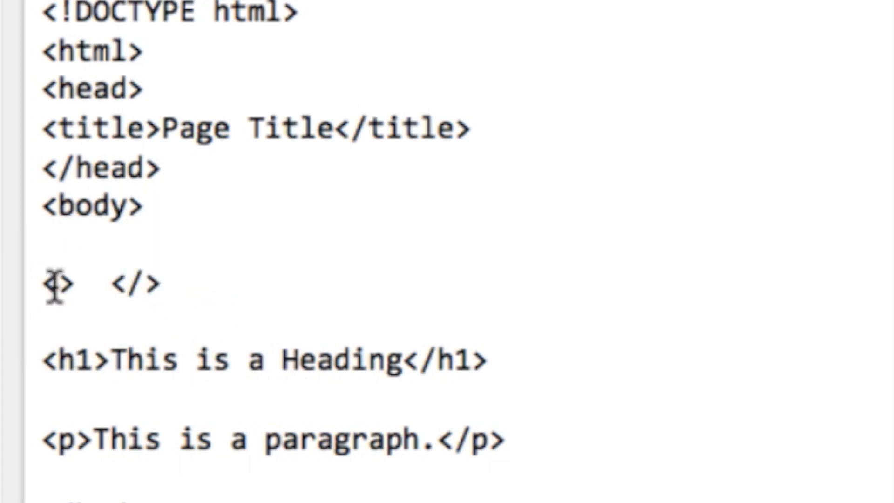
mouse_move(177, 285)
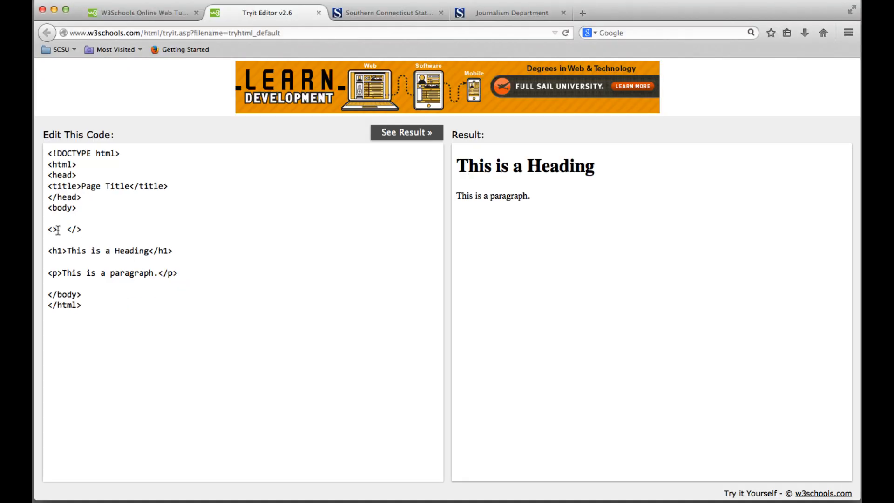
mouse_move(61, 231)
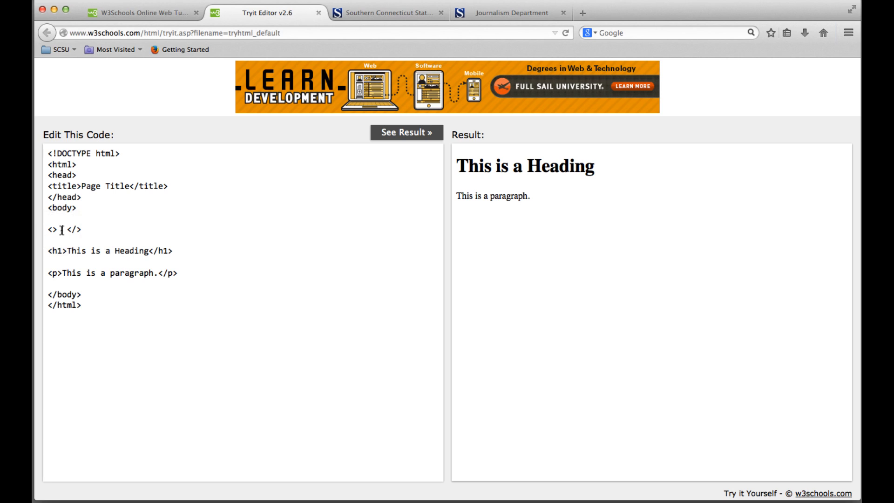
type("This is information.")
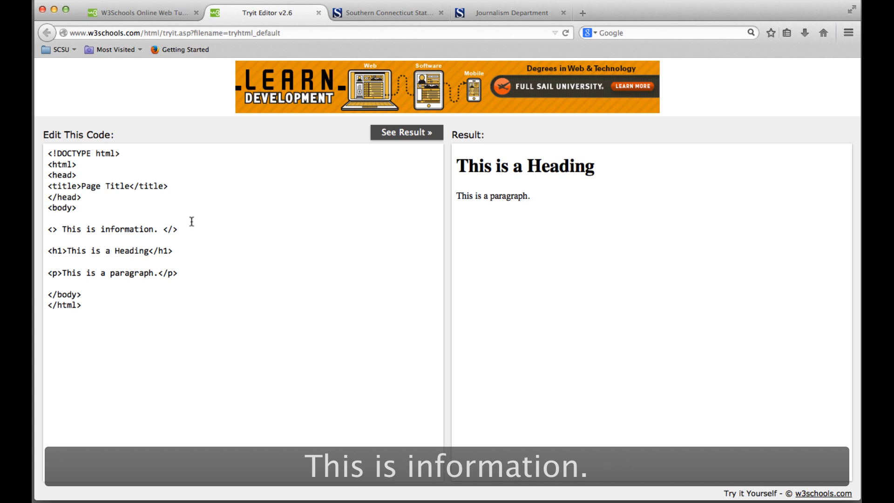
mouse_move(166, 229)
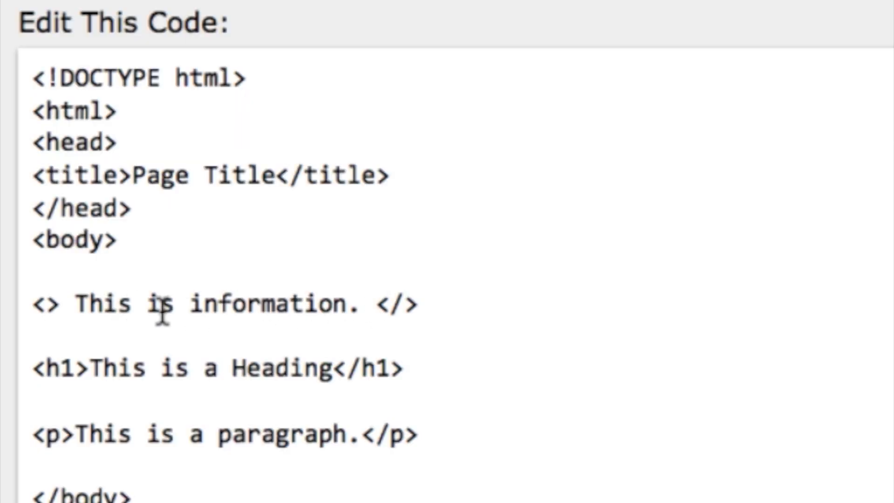
Fill the empty tags with 'b' so 'This is information.' becomes bold markup
type("b")
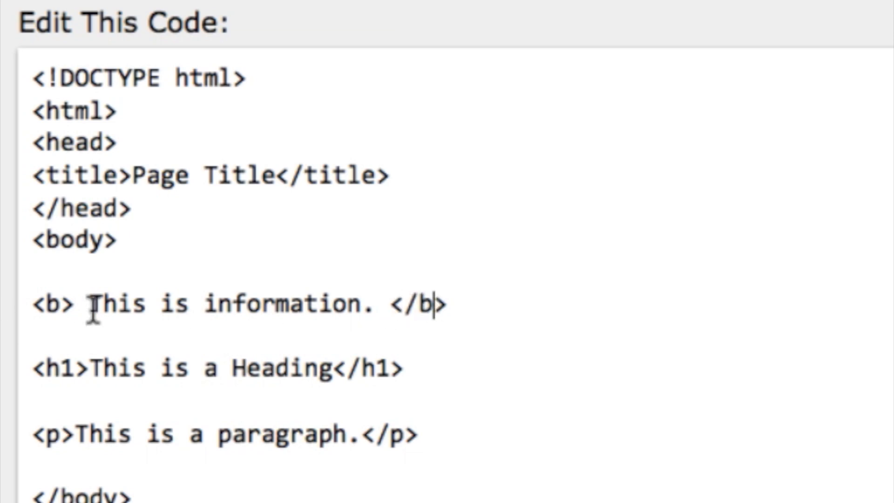
mouse_move(701, 267)
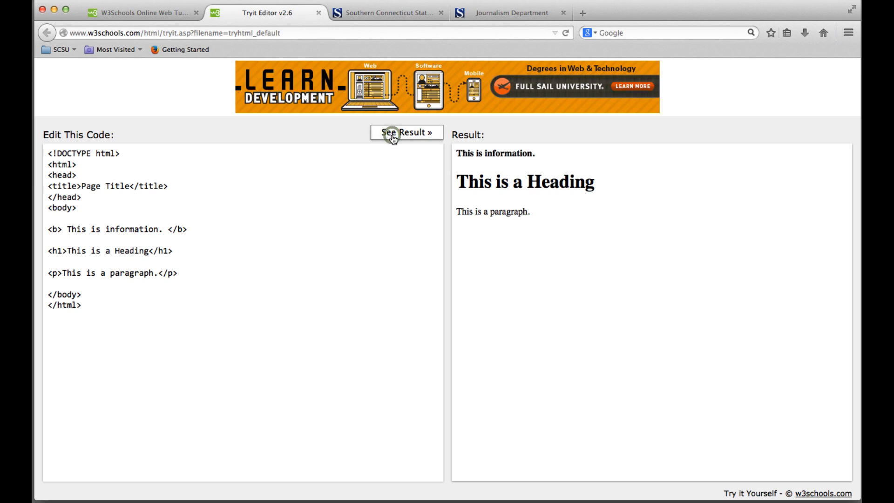
mouse_move(188, 231)
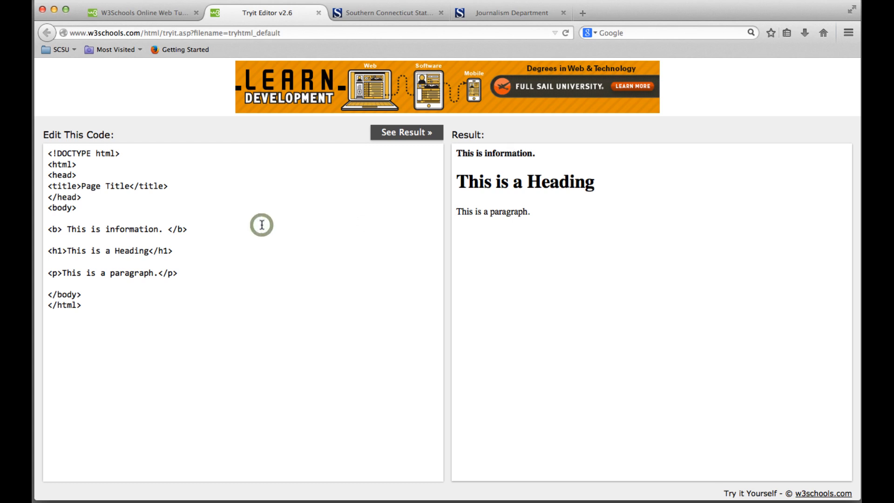
Add 'This is not bold.' after the bold line, wrapped in <p></p> tags
type("This")
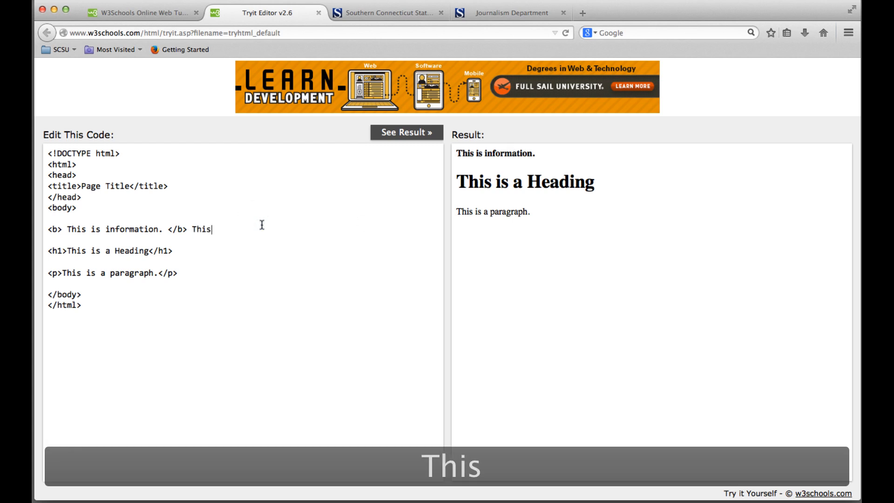
type("is not bold")
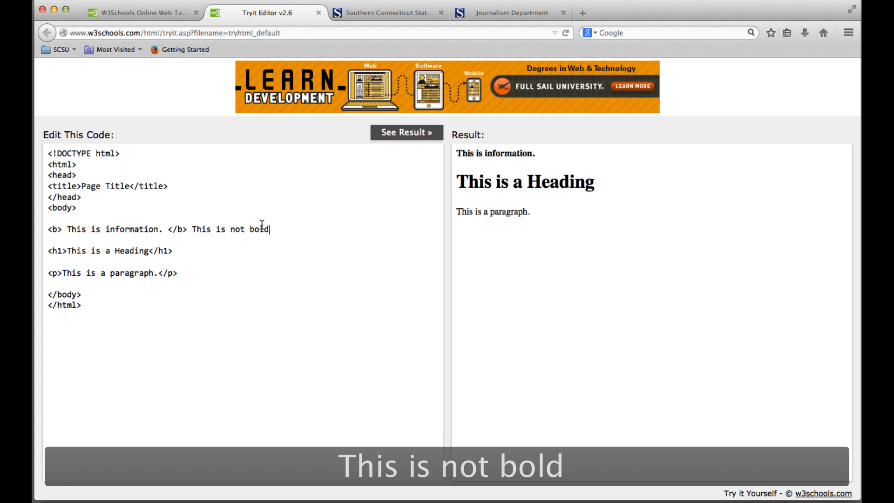
left_click(406, 132)
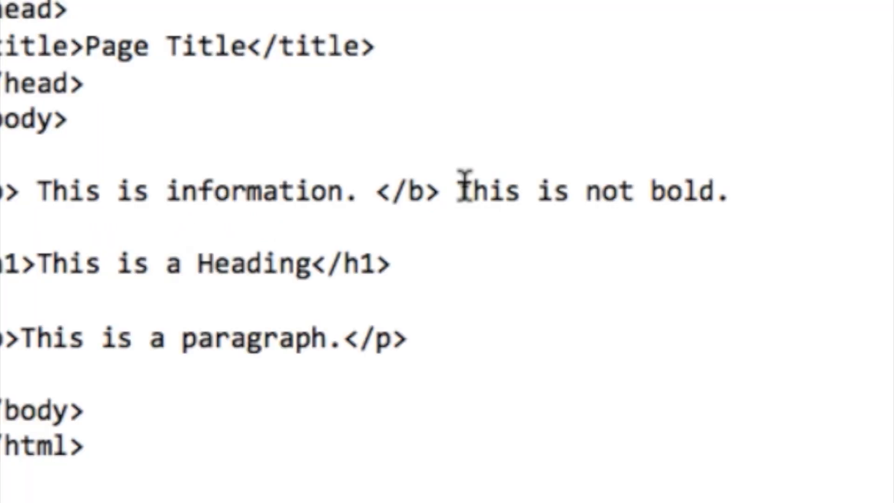
type("<p>")
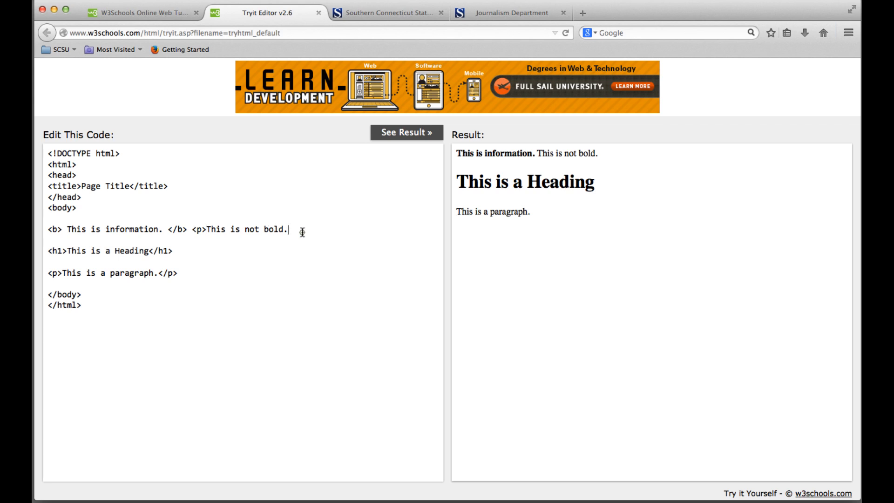
type("<")
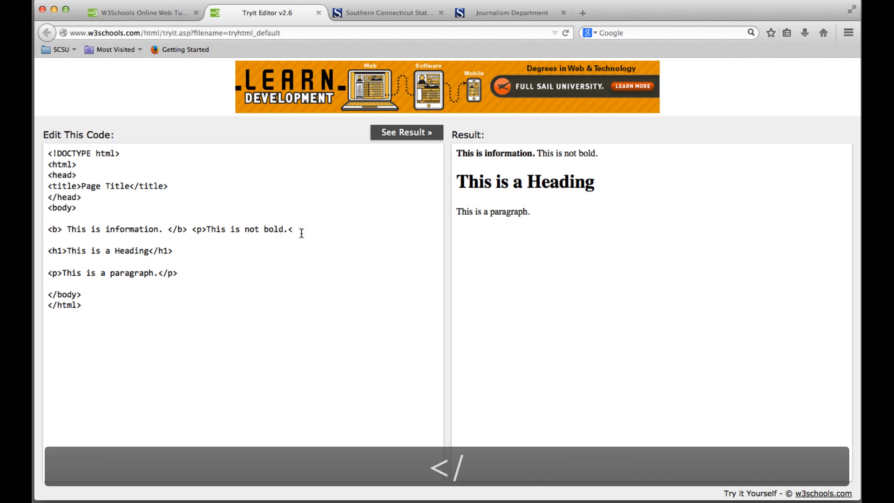
type("/p>")
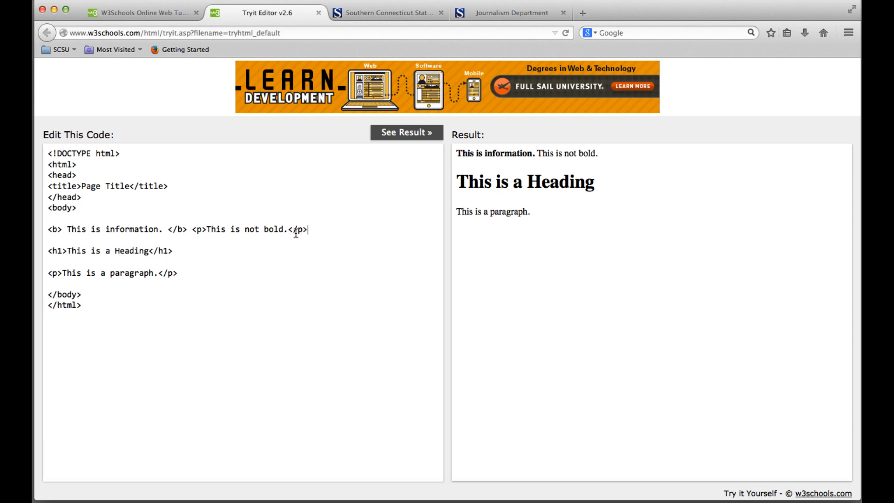
mouse_move(254, 218)
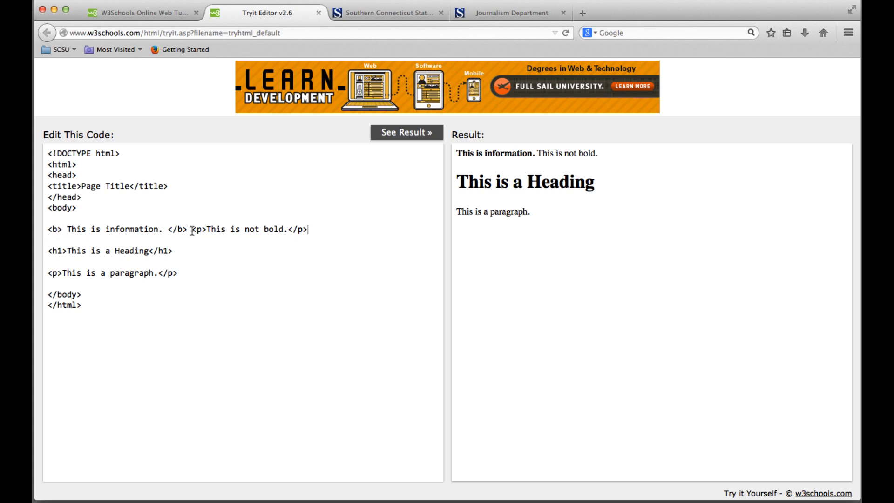
Rerun the preview so 'This is not bold.' shows as a separate paragraph
double_click(199, 229)
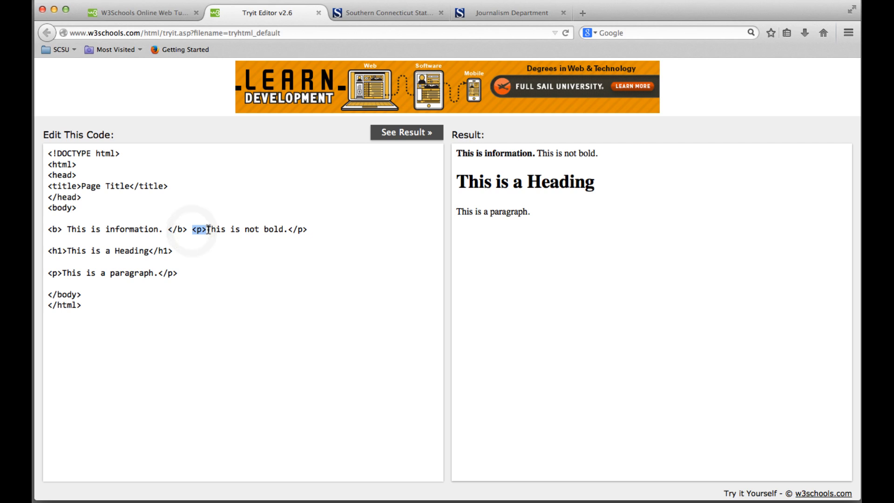
mouse_move(407, 132)
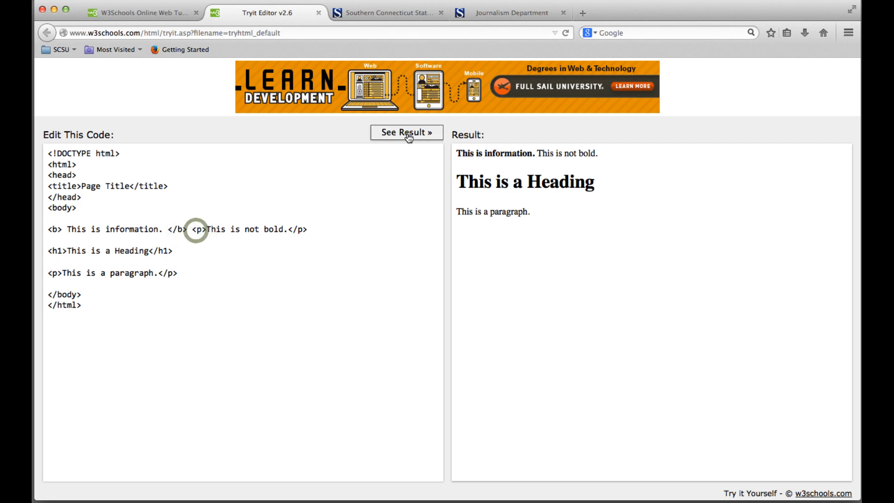
left_click(406, 132)
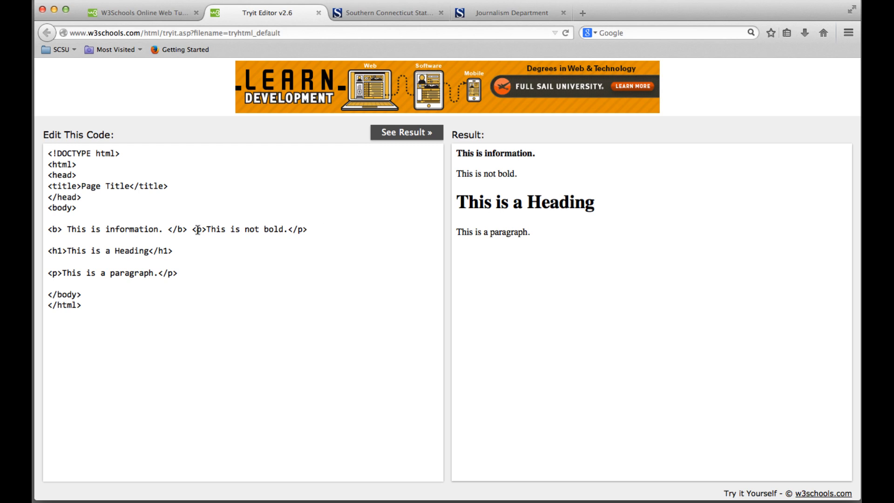
mouse_move(177, 229)
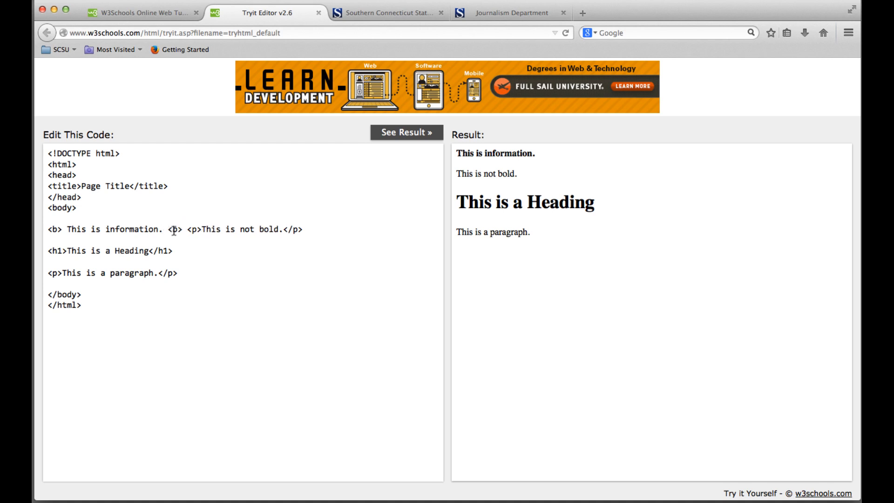
Rerun the preview with the closing bold tag broken, turning every line bold
left_click(406, 132)
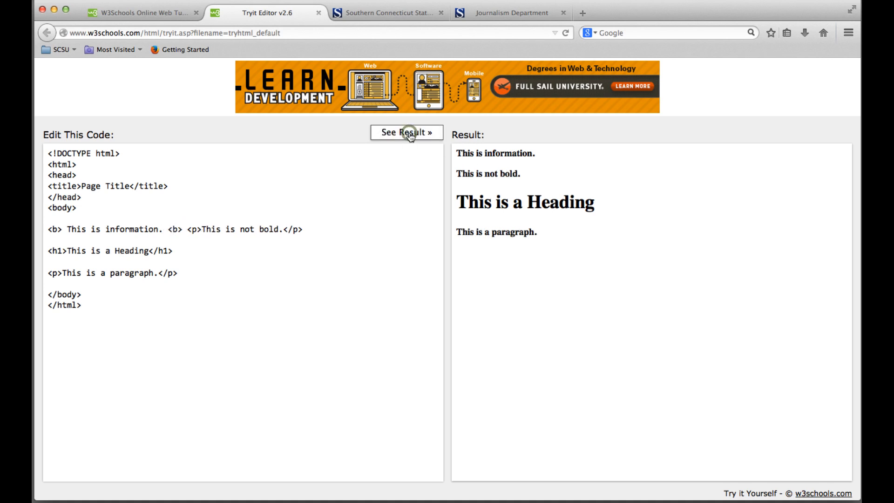
mouse_move(475, 151)
type("/")
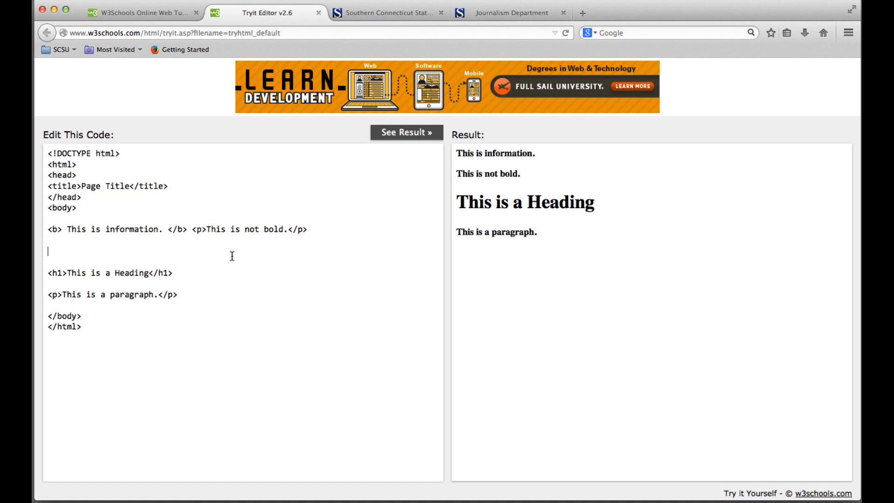
Add the line <i>This is italics</i> and render it in italics
type("<i>")
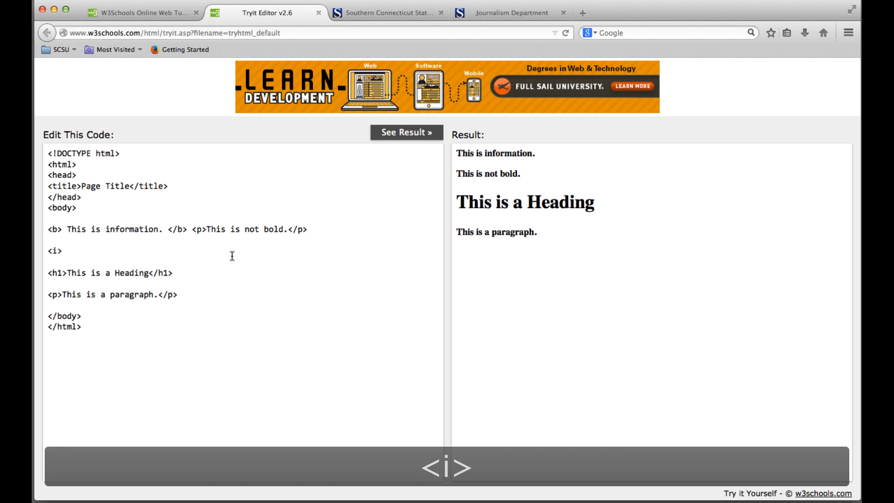
type("This is itali")
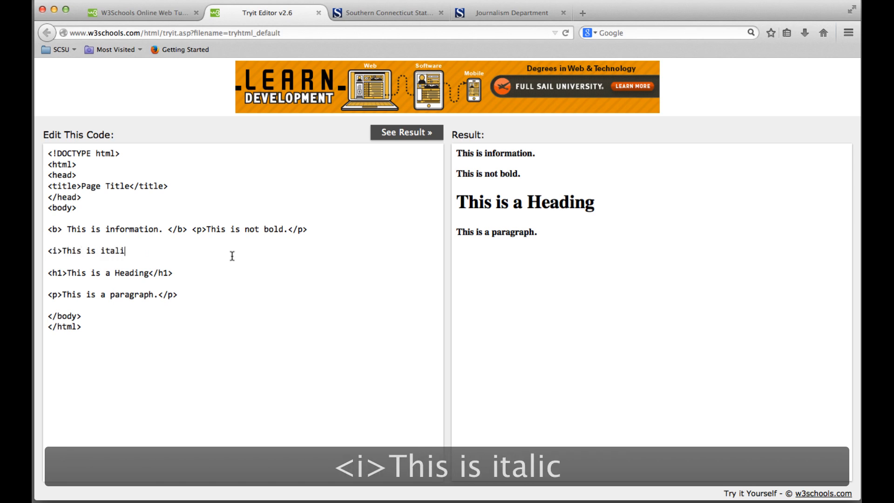
type("cs</")
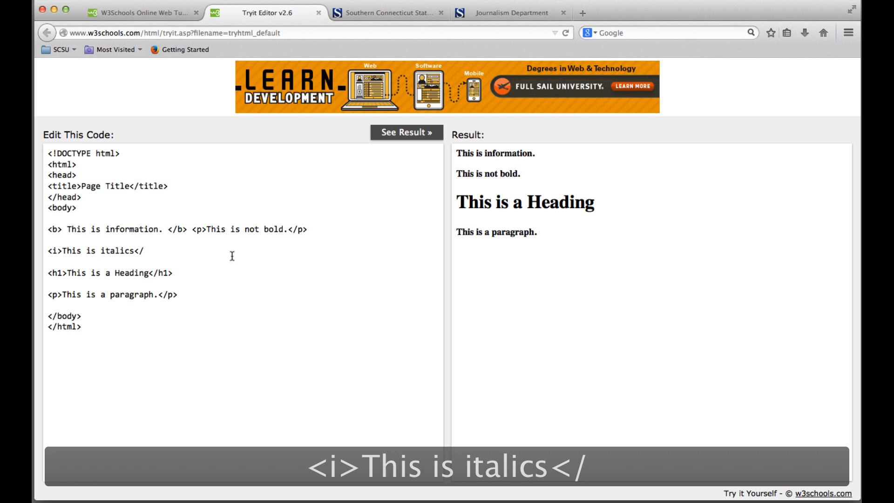
type("i>")
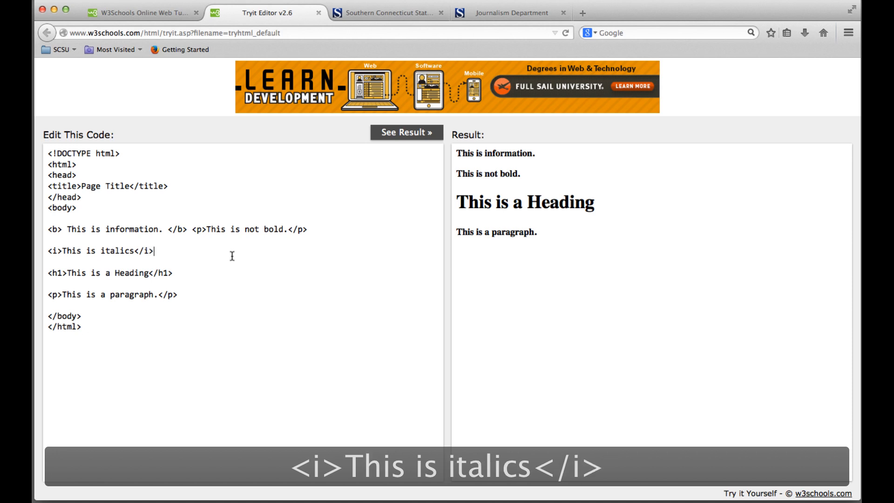
left_click(406, 132)
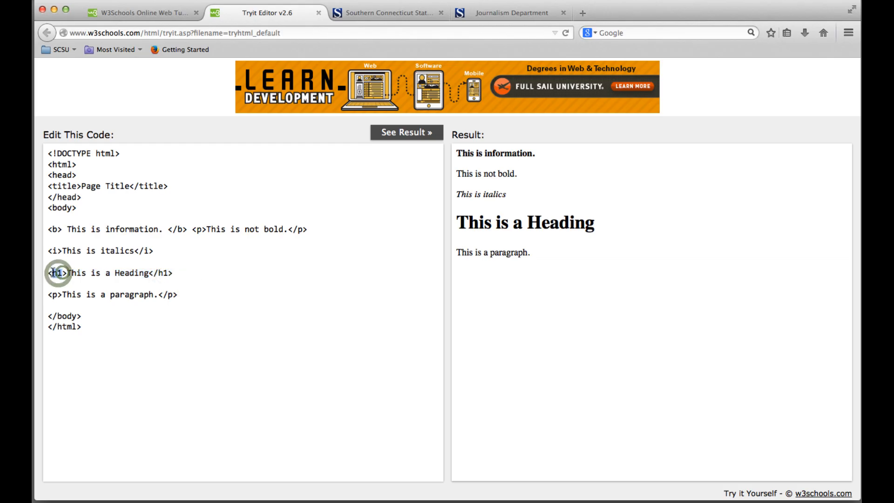
Add <h2>This is a smaller heading.</h2> below the main heading and preview it
type("<h2>Th")
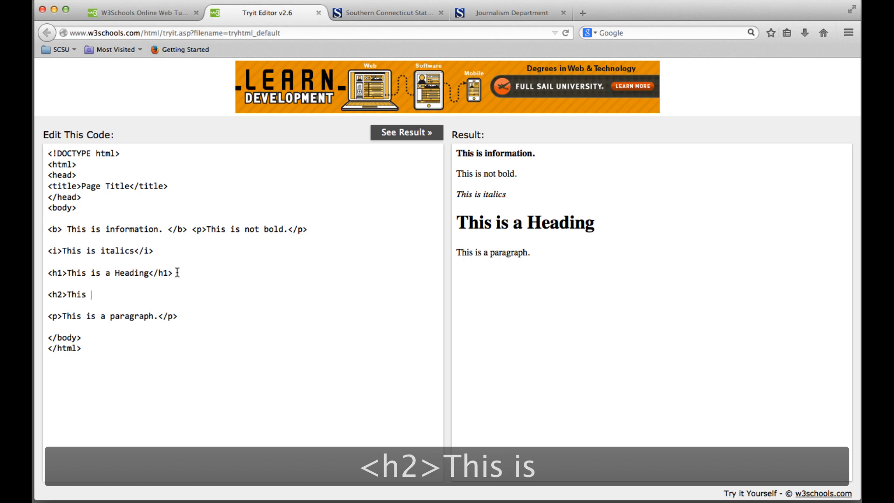
type("is a smaller head")
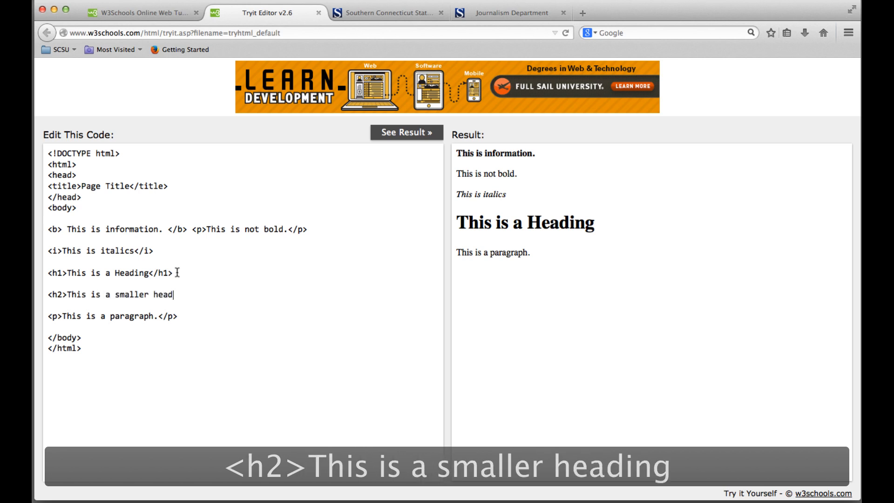
type("ing.</h2>")
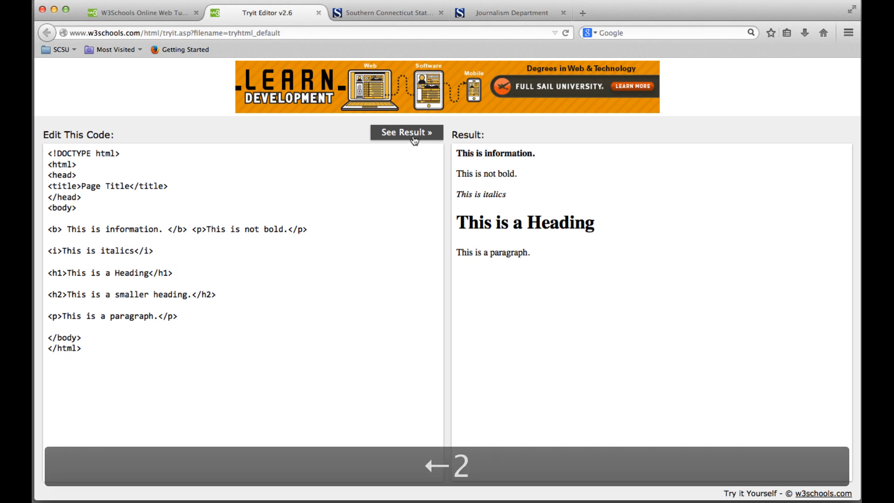
left_click(406, 132)
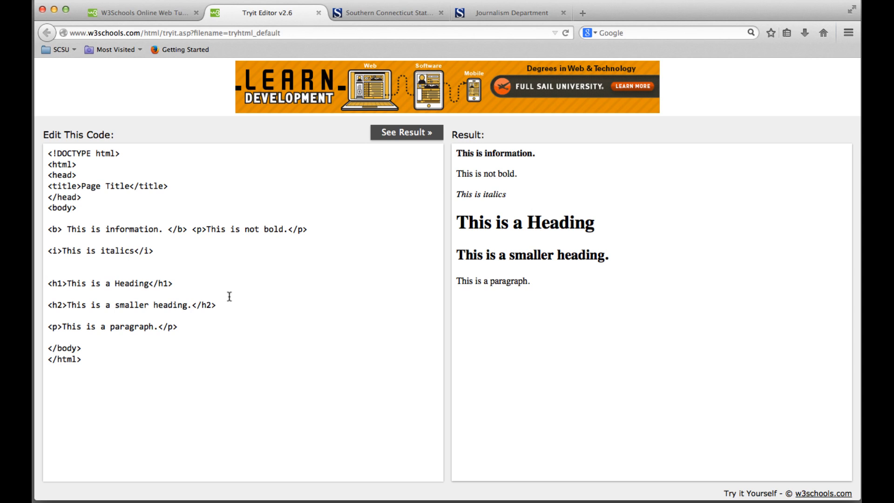
Type the line '<p><a> This is a link </a> to my favorite website.'
type("<a>")
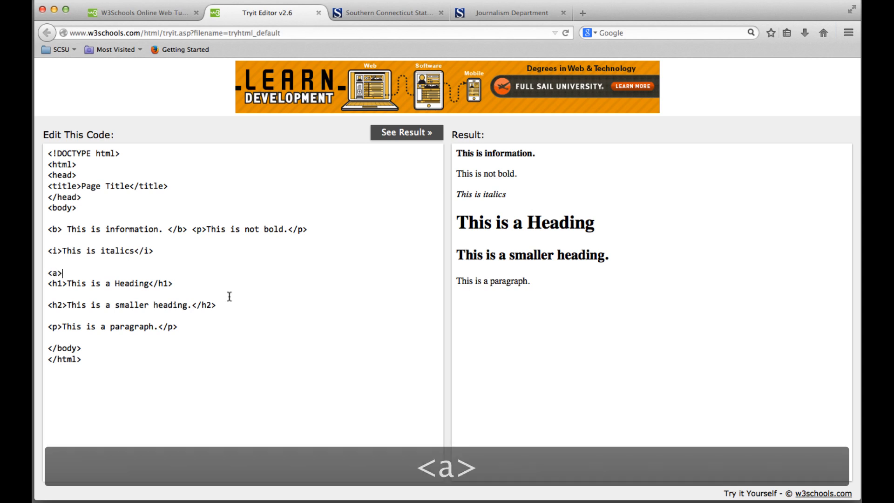
type("</a>")
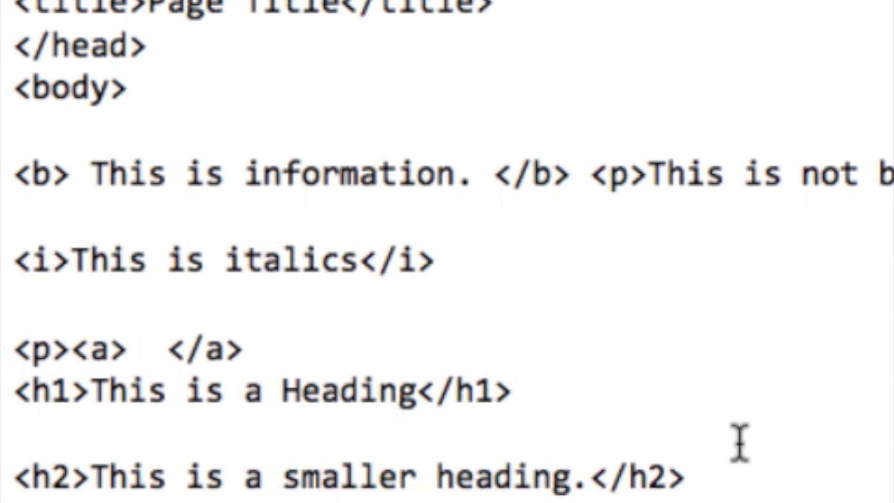
type("This")
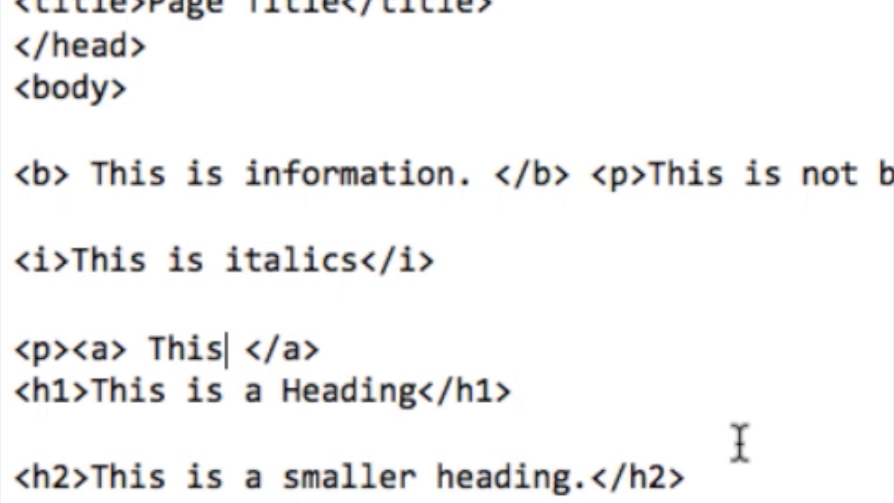
type("is a link")
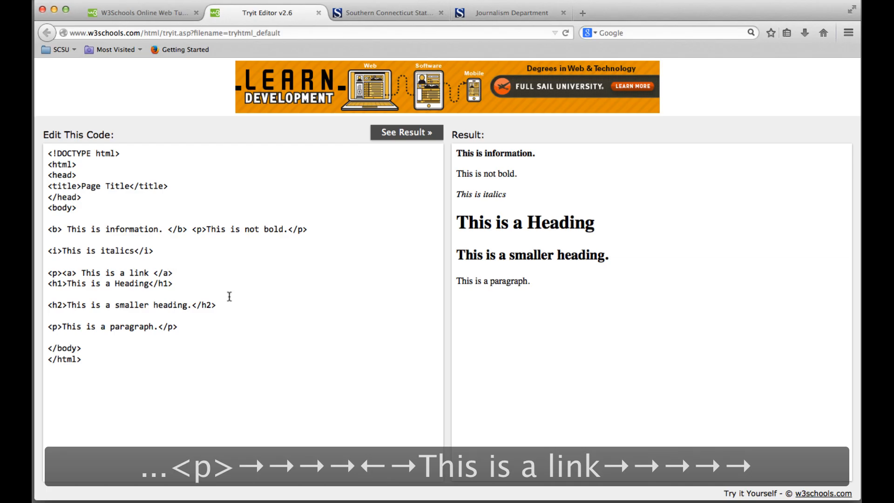
type("to my fa")
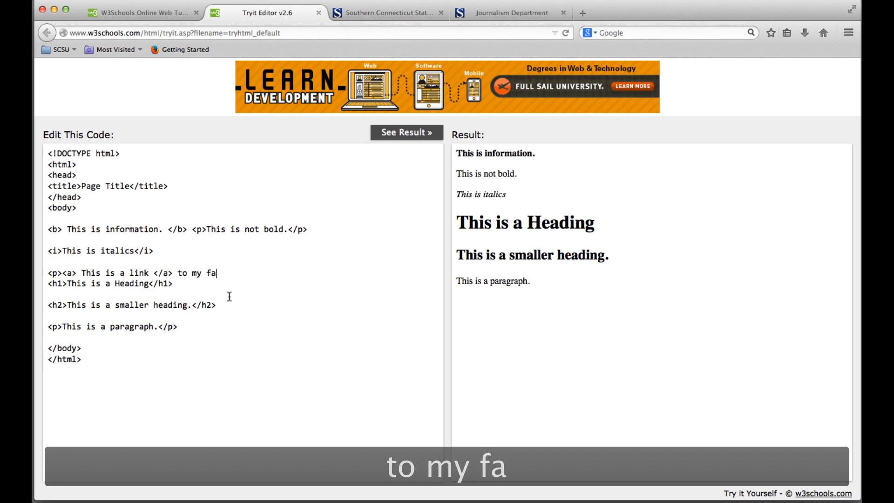
type("vorite we")
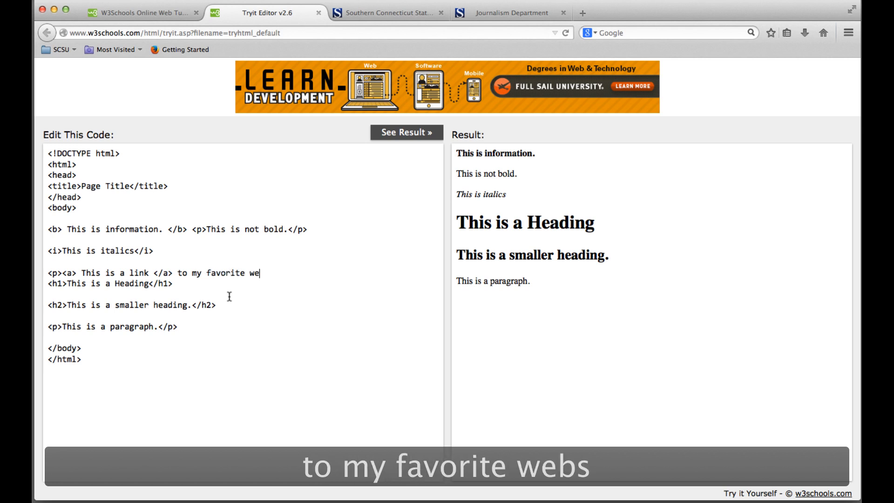
type("bsite.")
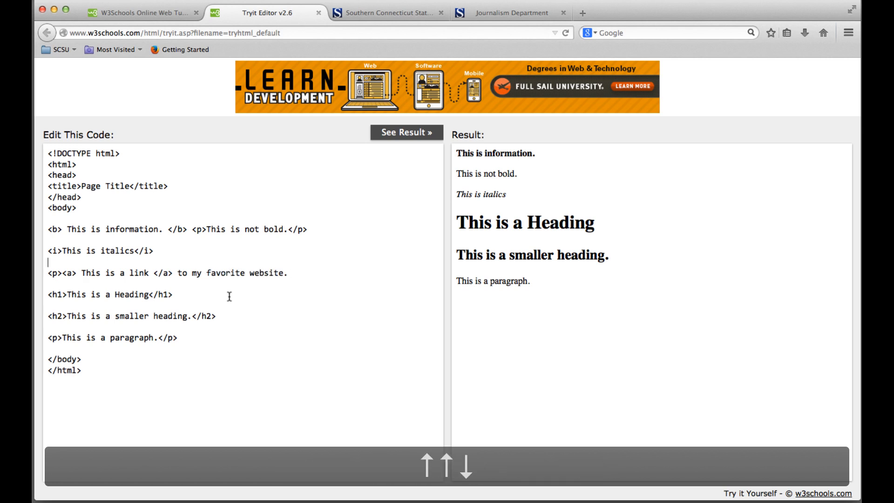
left_click(406, 132)
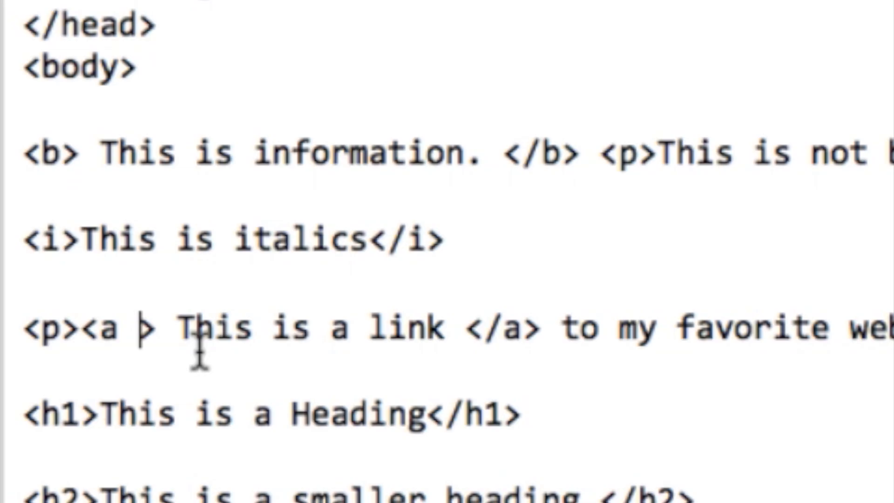
Add an empty href="" to the opening <a> tag and bring up the SCSU homepage
double_click(106, 328)
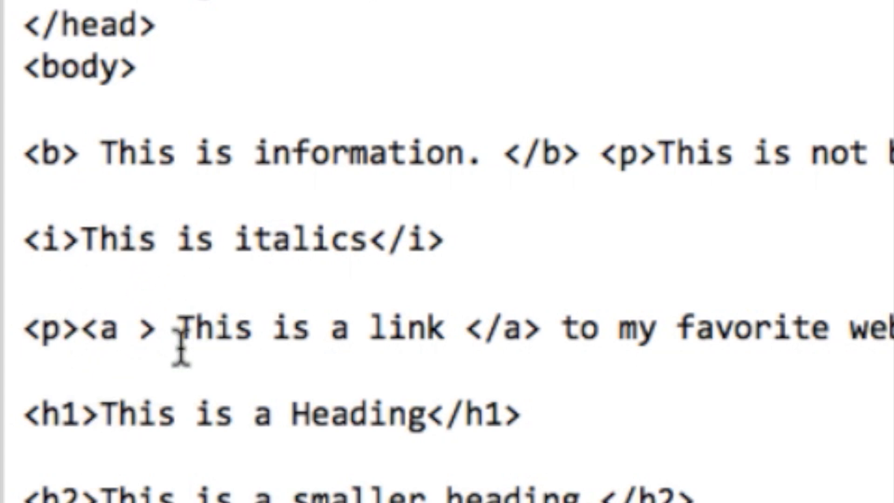
left_click(119, 328)
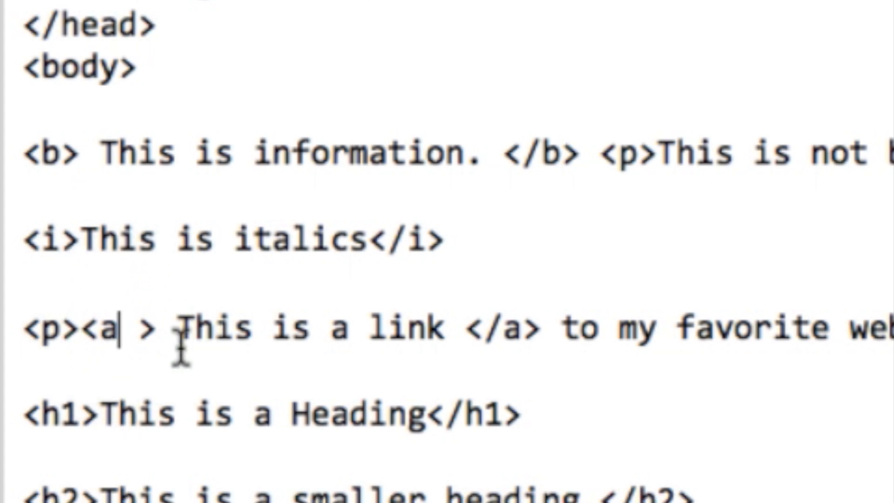
type(">")
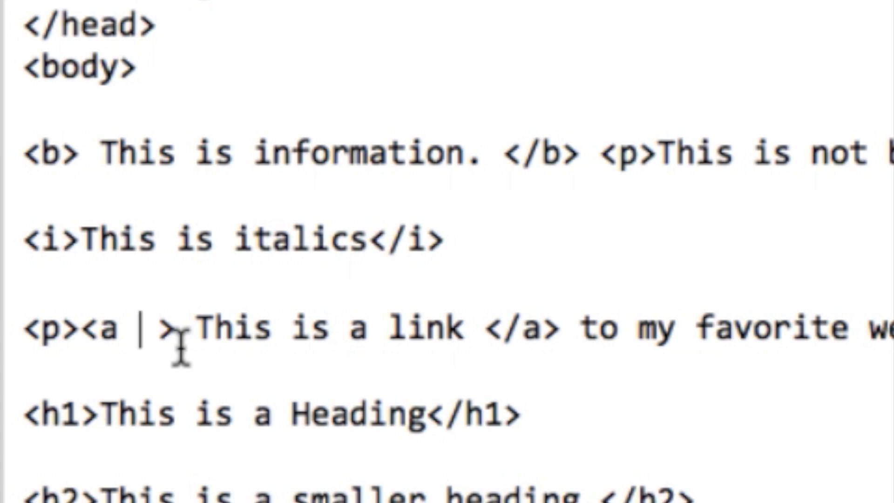
type("href=")
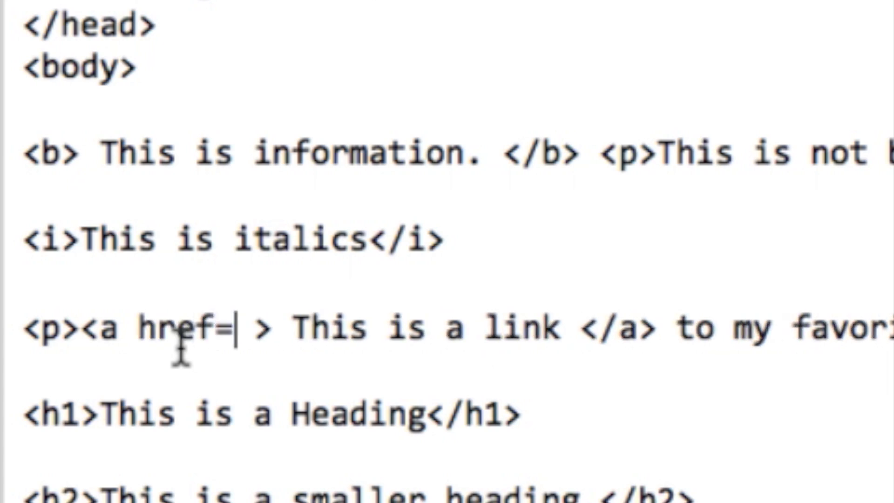
type("\"\"")
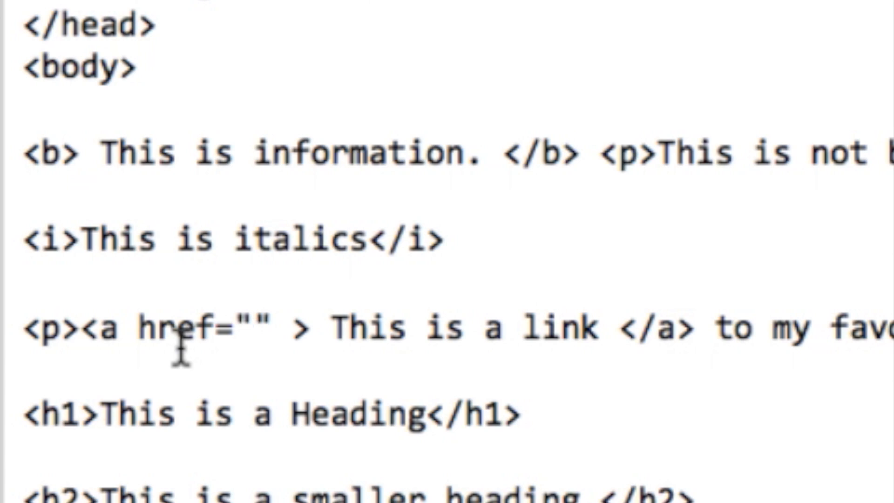
left_click(254, 327)
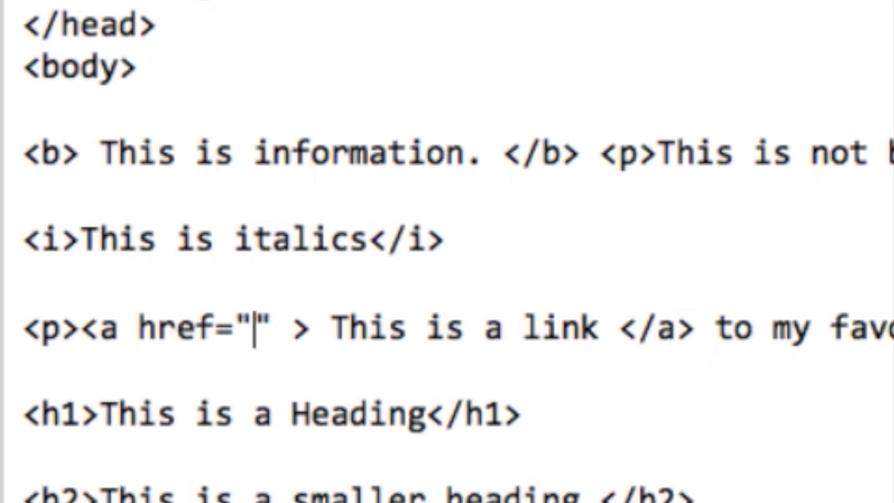
left_click(385, 13)
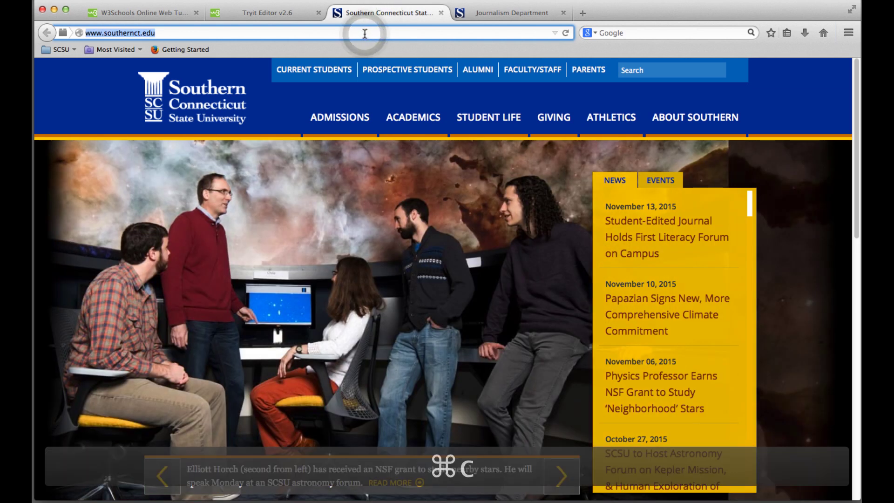
left_click(267, 12)
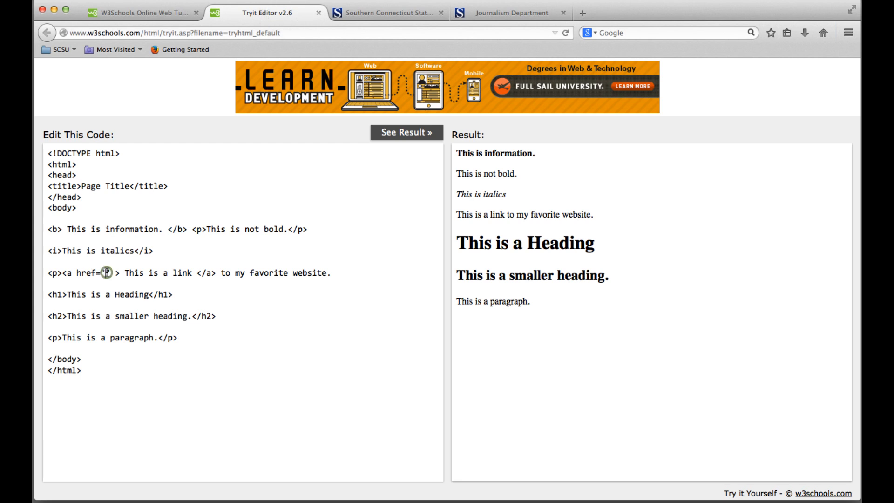
key("cmd+v")
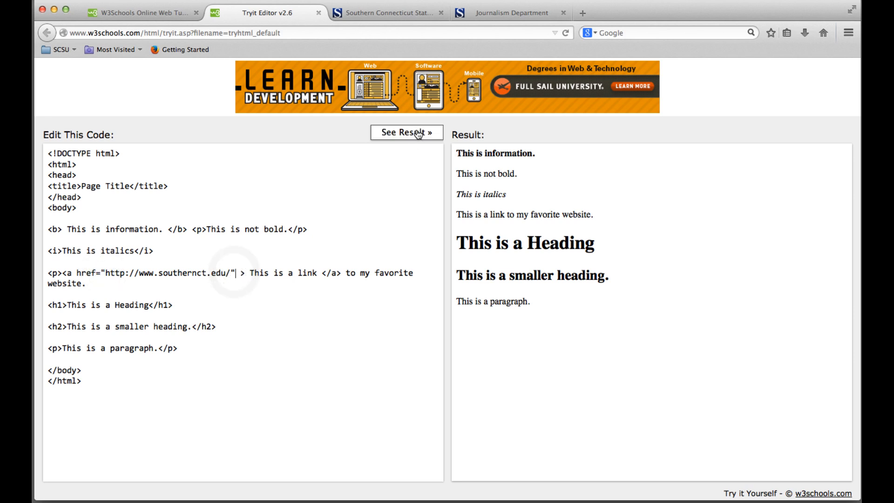
left_click(406, 133)
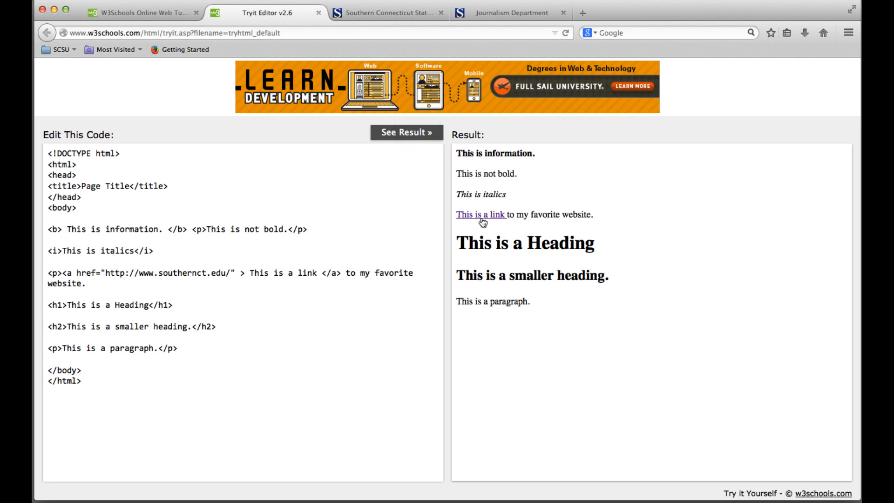
left_click(481, 214)
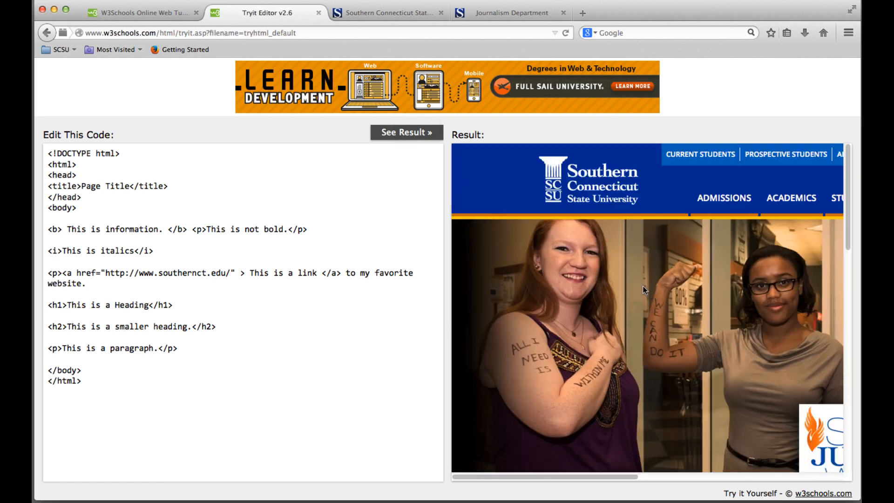
left_click(406, 132)
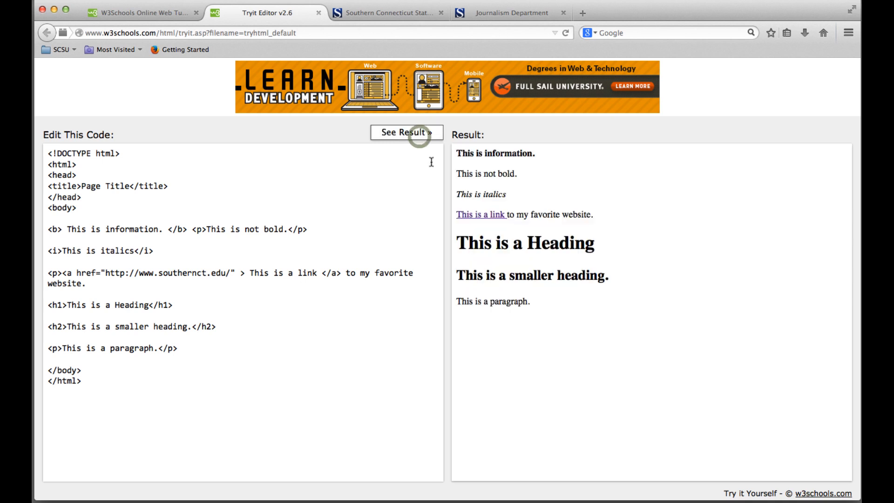
mouse_move(227, 275)
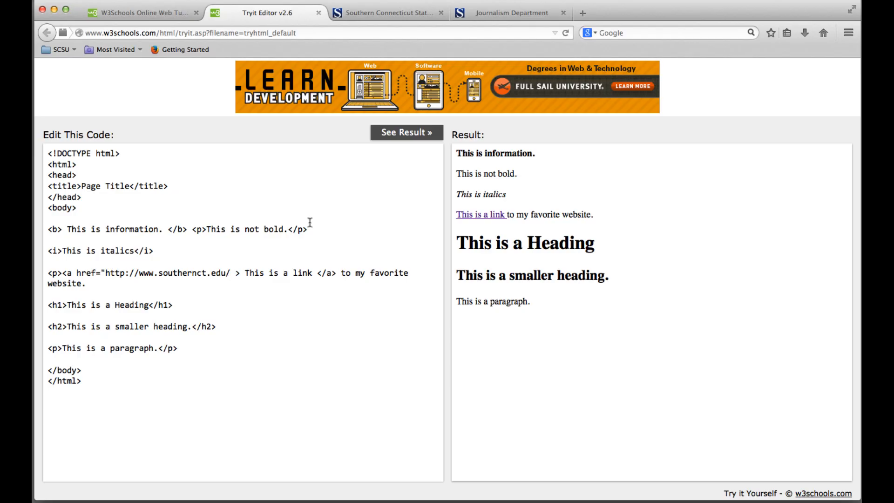
Restore the <a> tag's closing quote and > so only 'This is a link' renders as a link
left_click(406, 132)
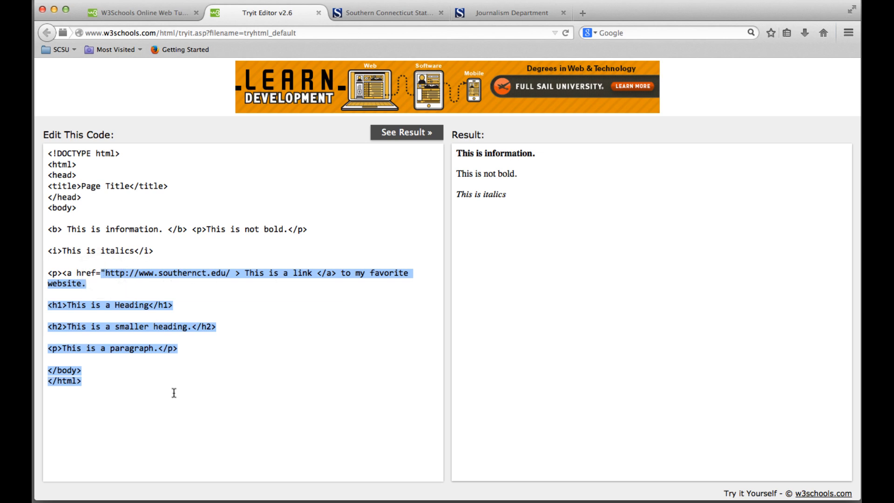
mouse_move(212, 280)
type("\"")
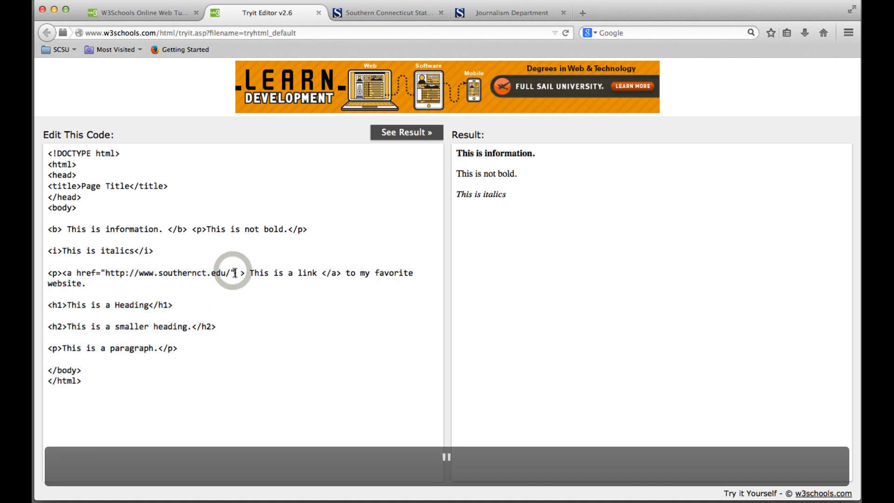
left_click(405, 132)
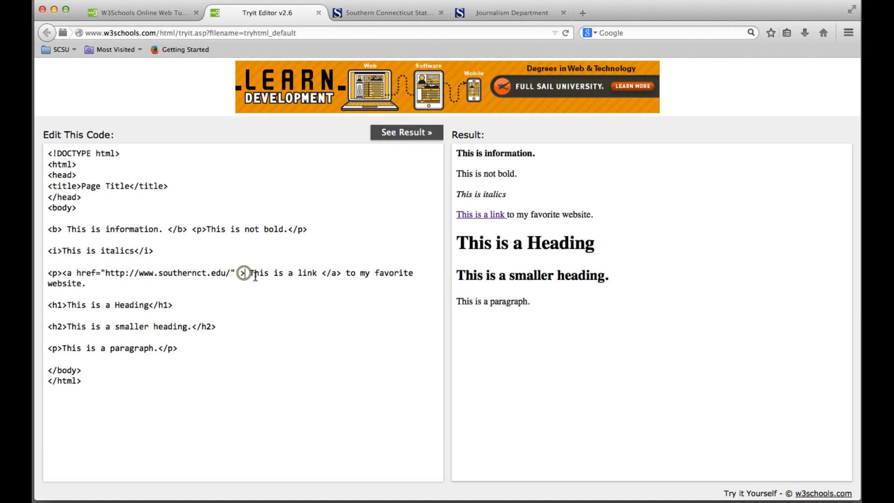
left_click(406, 133)
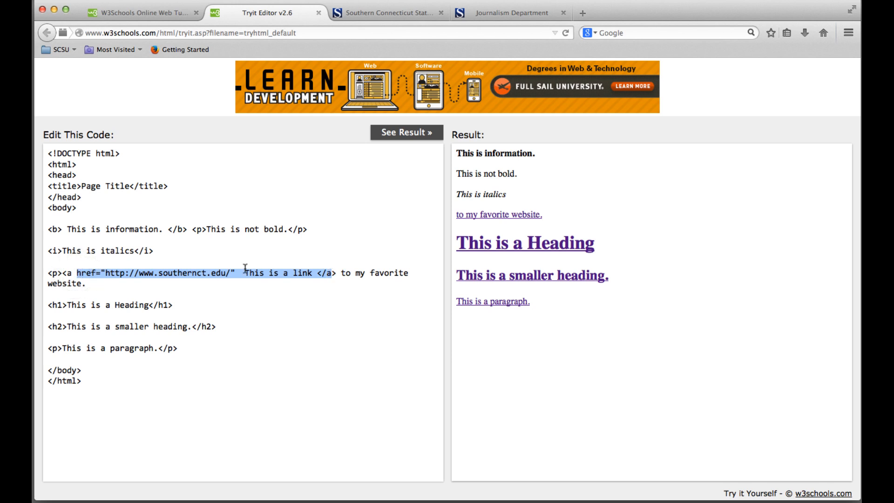
mouse_move(377, 260)
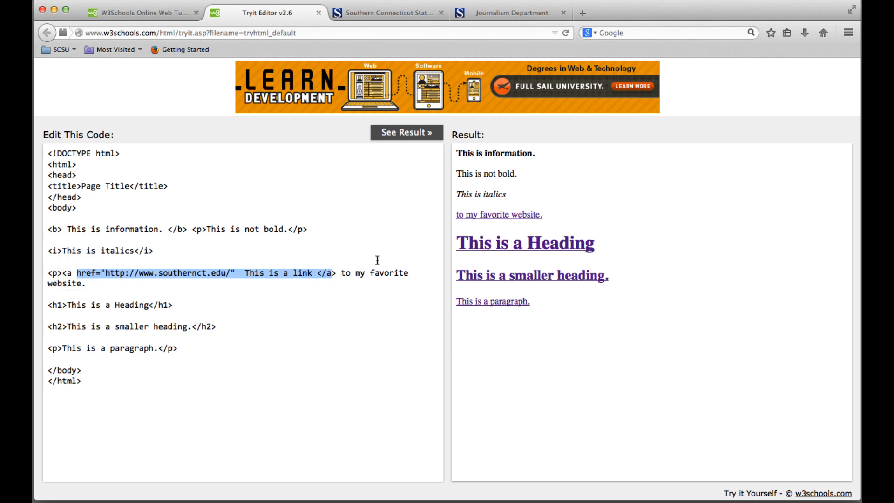
mouse_move(109, 285)
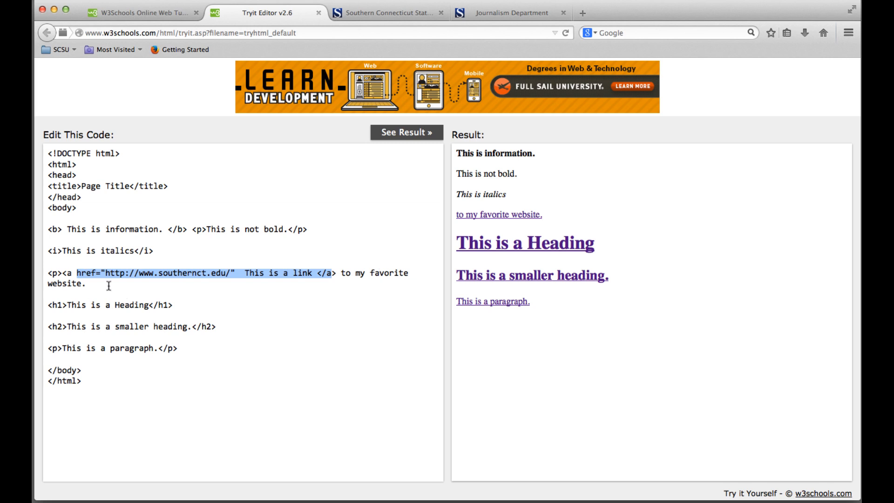
mouse_move(332, 273)
type(">")
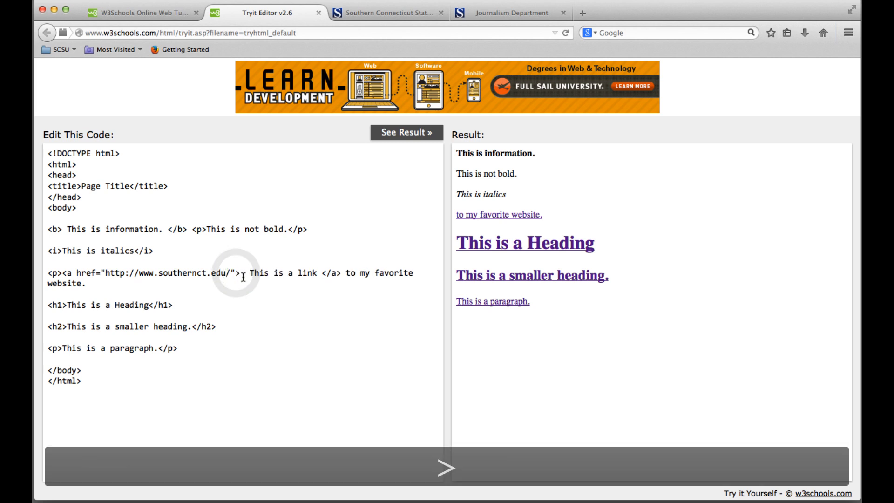
left_click(406, 132)
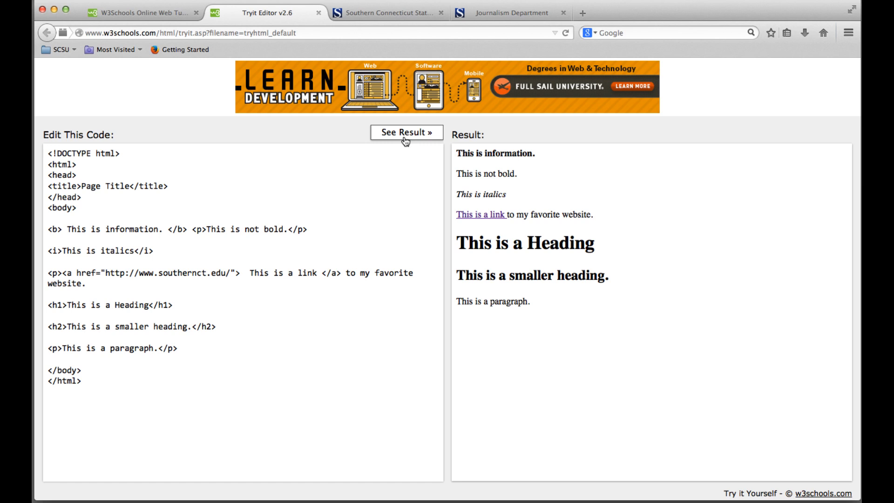
mouse_move(393, 284)
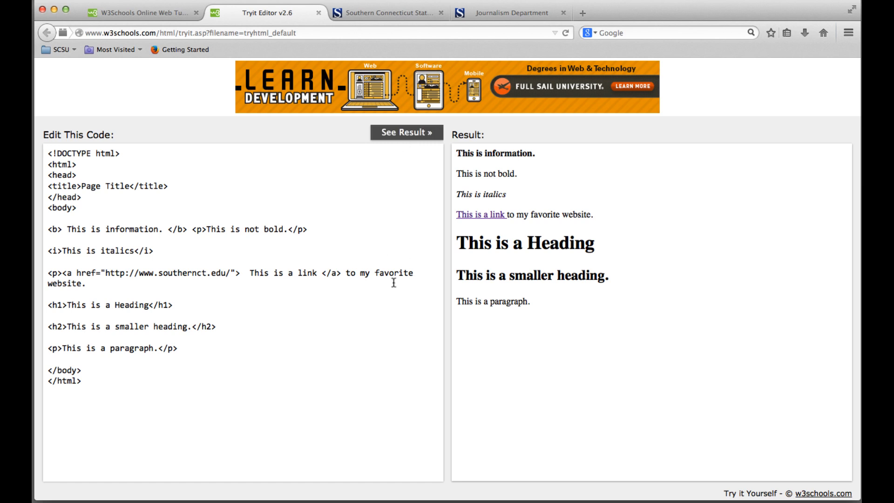